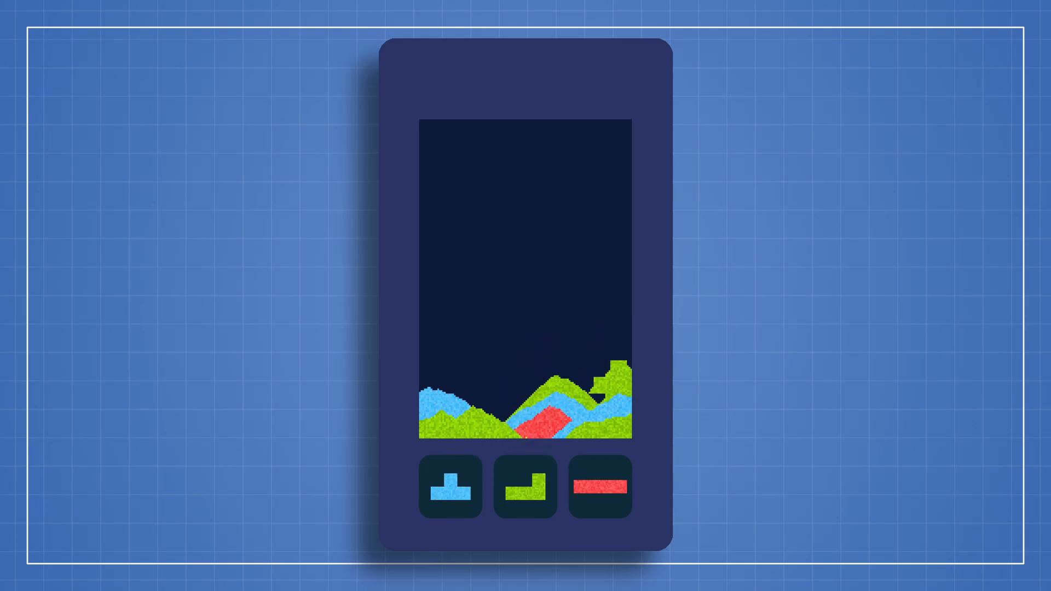
Run SampleScene so yellow sand pours from the Sand Simulation into the container.
click(526, 485)
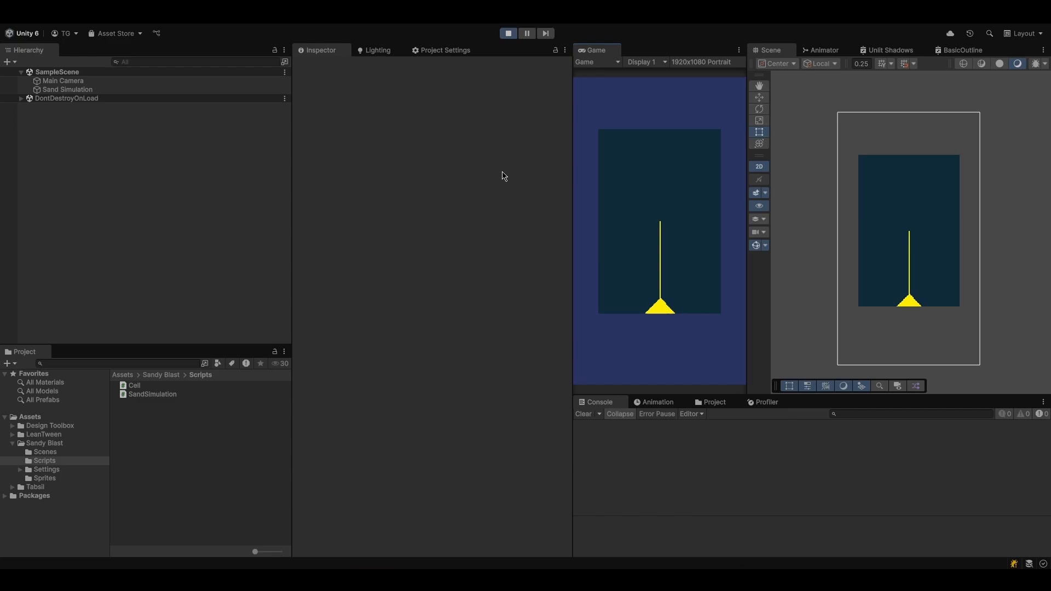
Choose the Water material and paint blue water over the tan sand mound.
click(67, 89)
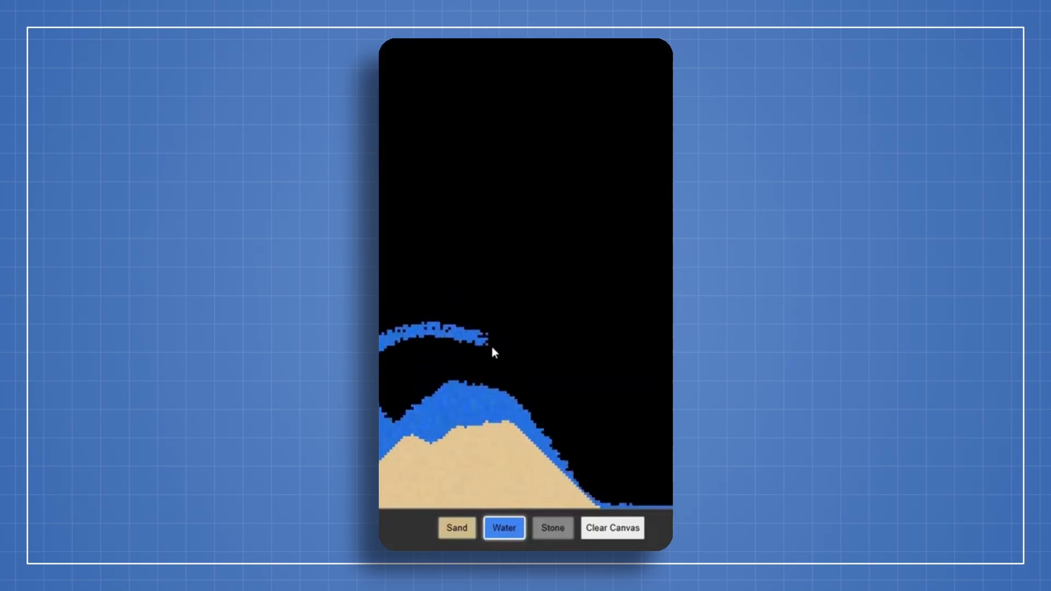
Draw a curved Stone barrier holding the water, then switch to the block puzzle's colored sand.
click(551, 528)
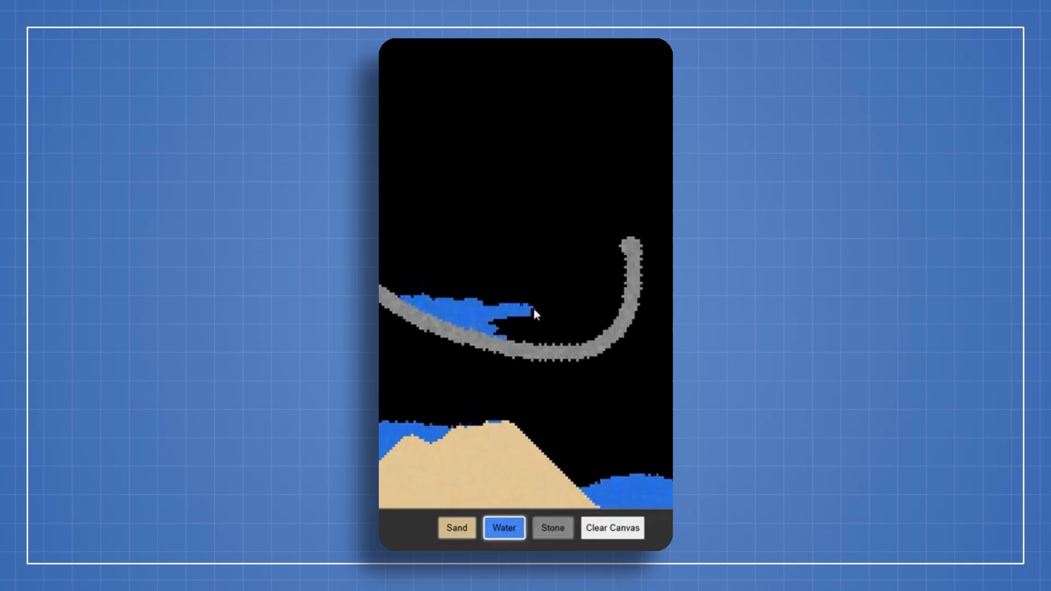
click(456, 527)
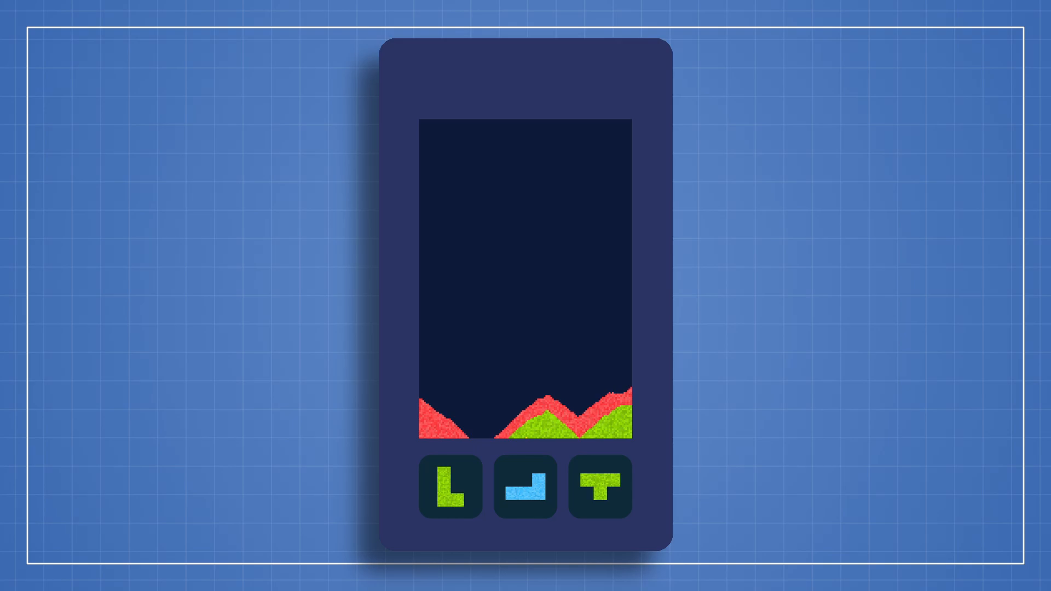
click(525, 488)
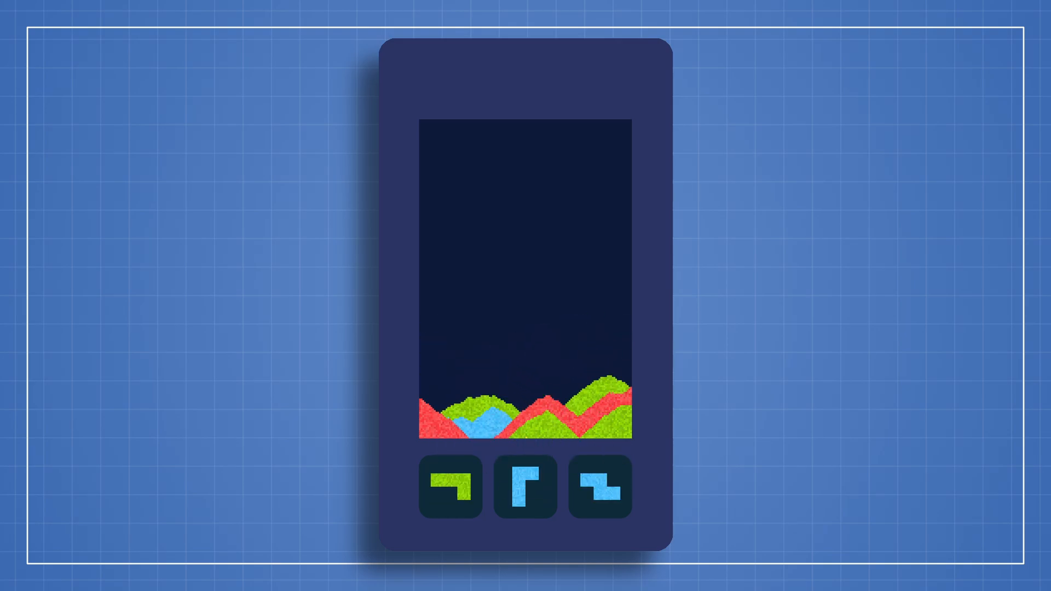
Give Shape Manager colors blue, red and green, then enter Play mode.
click(451, 483)
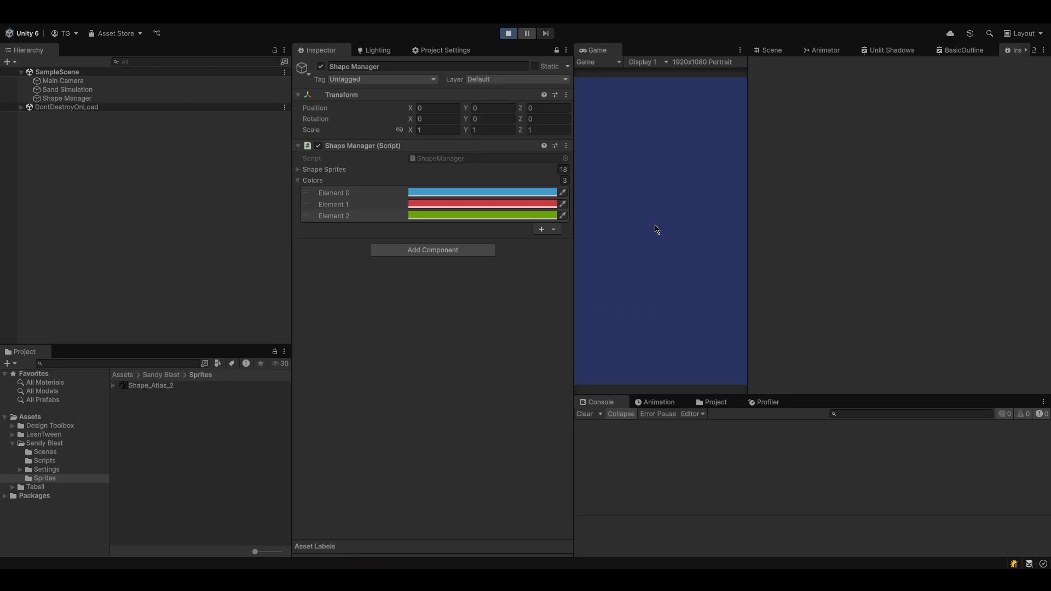
click(508, 32)
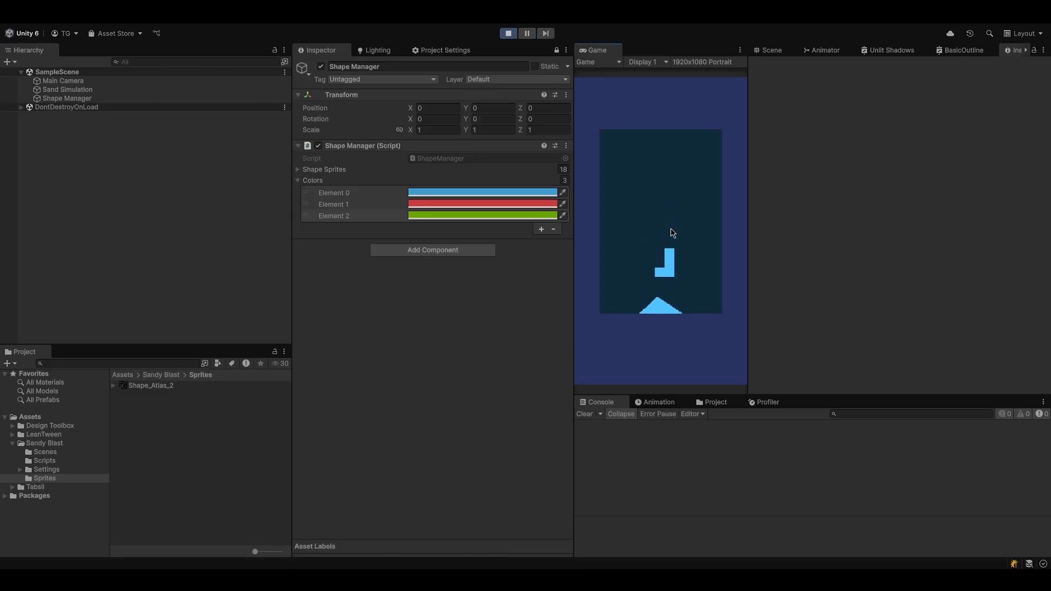